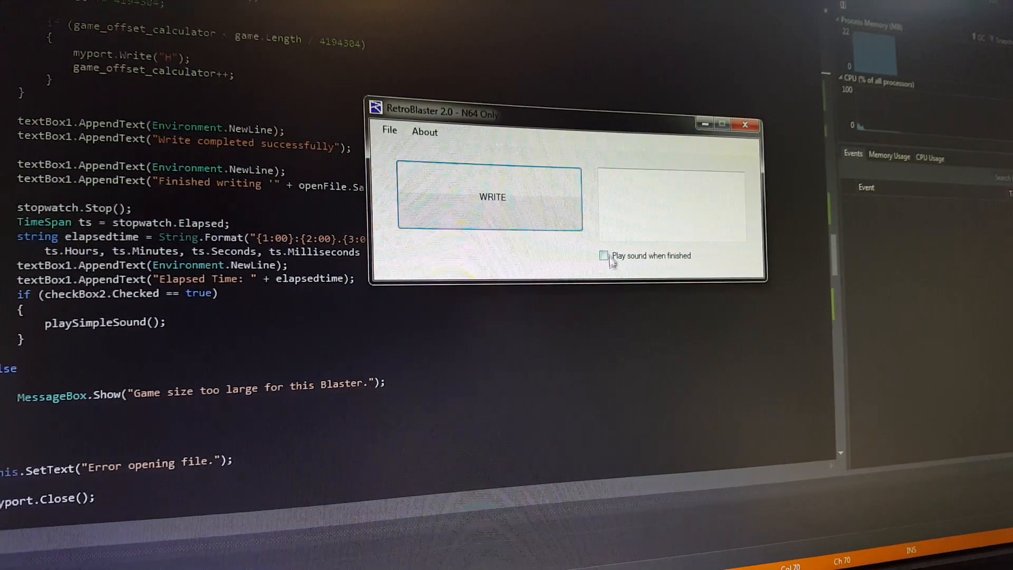
- Enable 'Play sound when finished' and check the programmer's version in About
{"action": "left_click", "coordinate": [603, 254]}
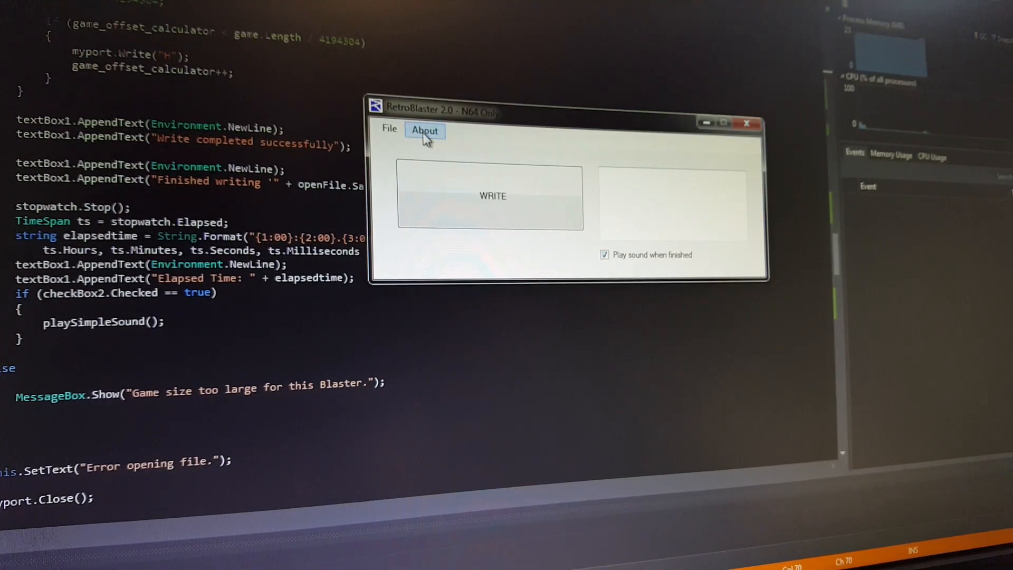
{"action": "left_click", "coordinate": [424, 130]}
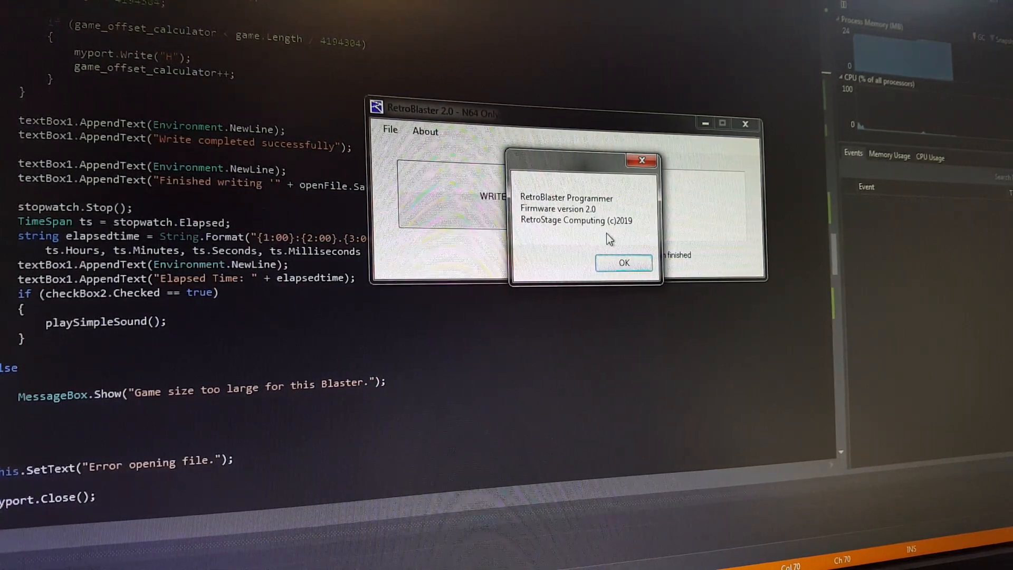
{"action": "left_click", "coordinate": [622, 263]}
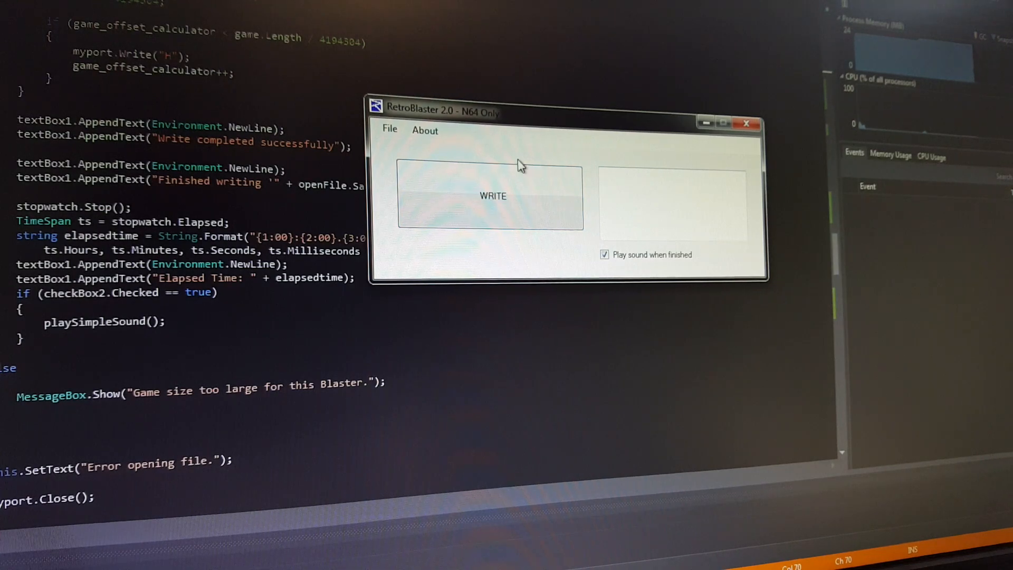
{"action": "mouse_move", "coordinate": [528, 208]}
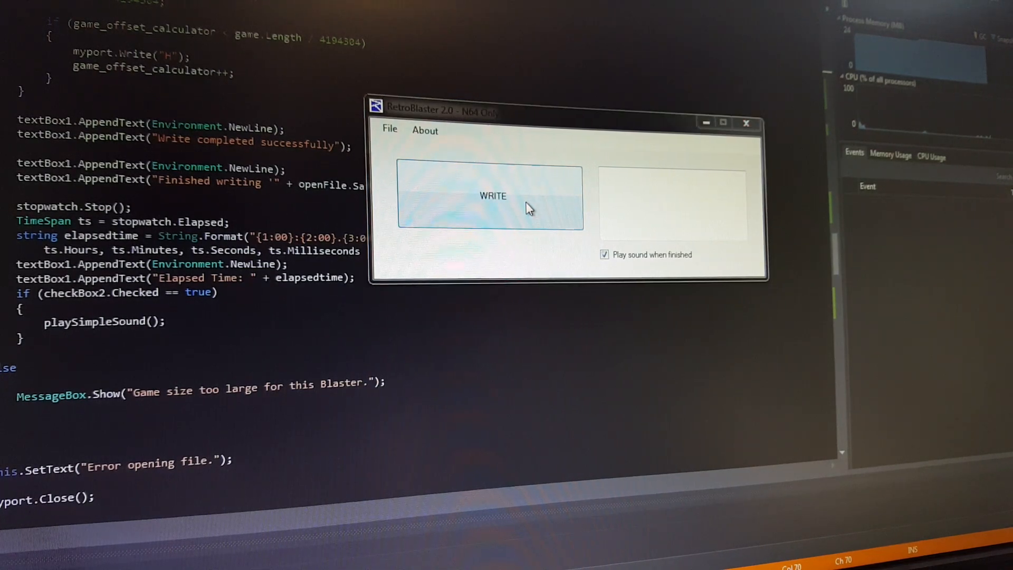
- Start a WRITE job and browse the ROMS folder toward Dr. Mario 64
{"action": "left_click", "coordinate": [492, 196]}
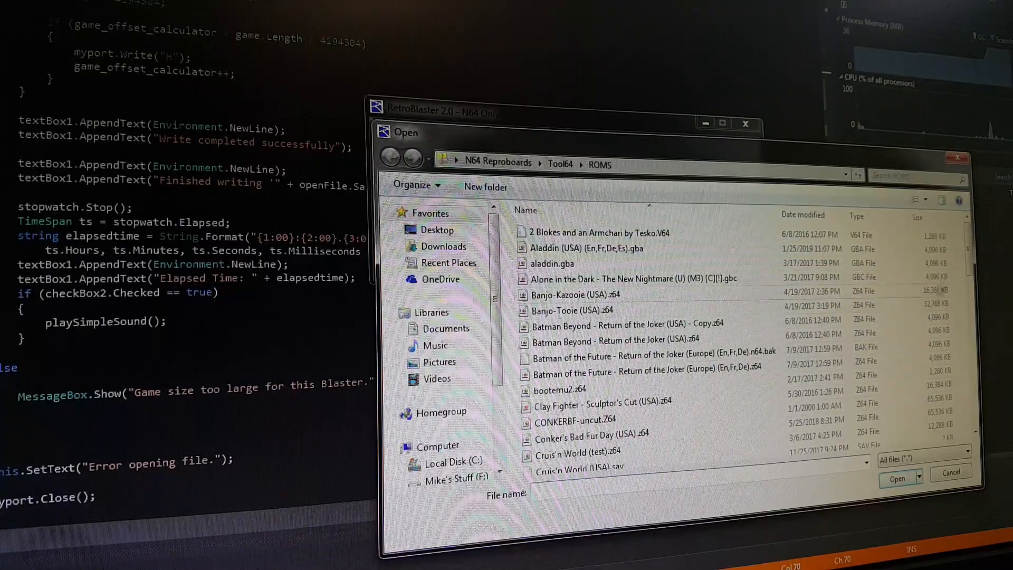
{"action": "scroll", "scroll_direction": "down", "scroll_amount": 3}
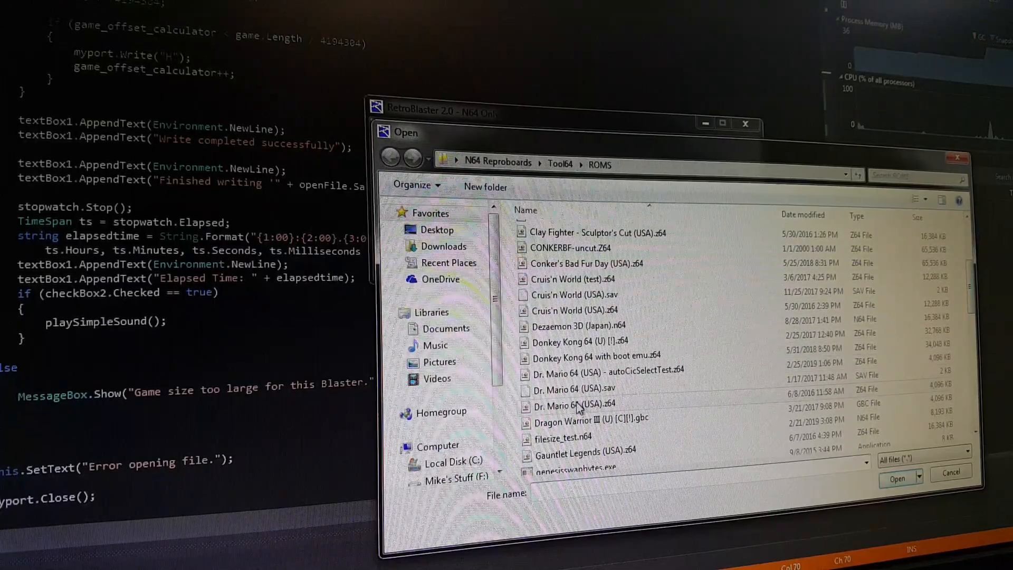